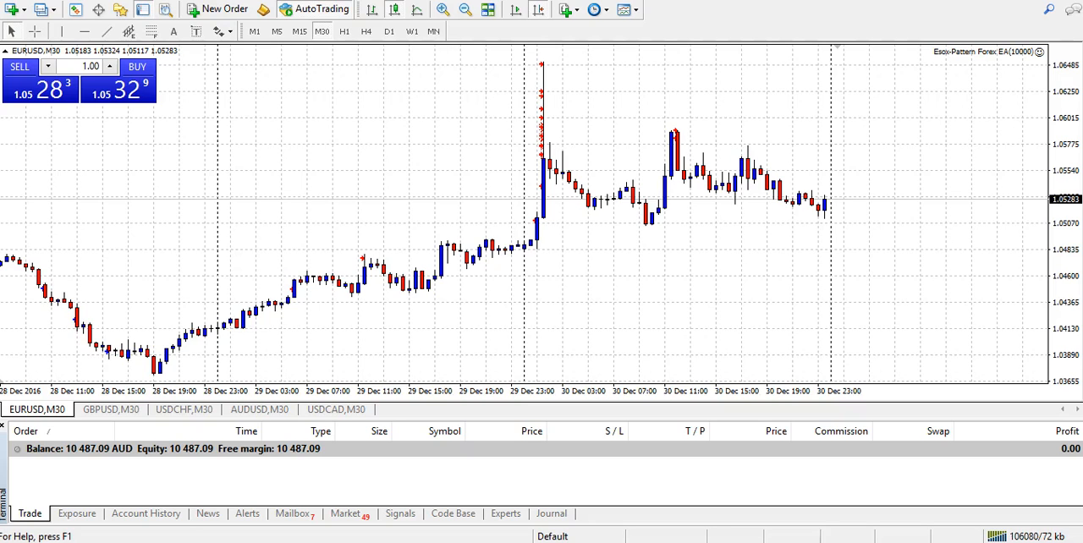
mouse_move(564, 331)
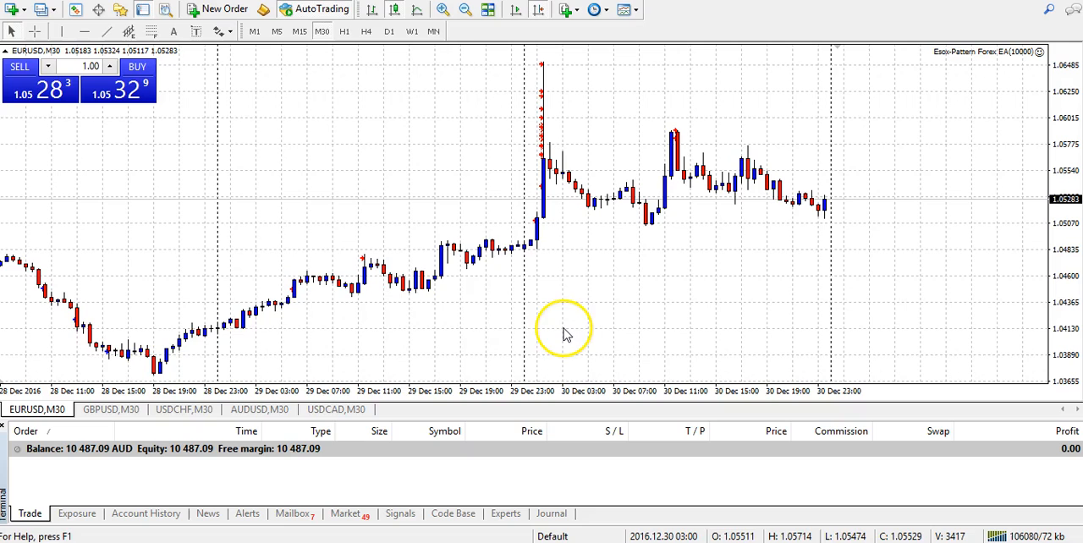
mouse_move(641, 396)
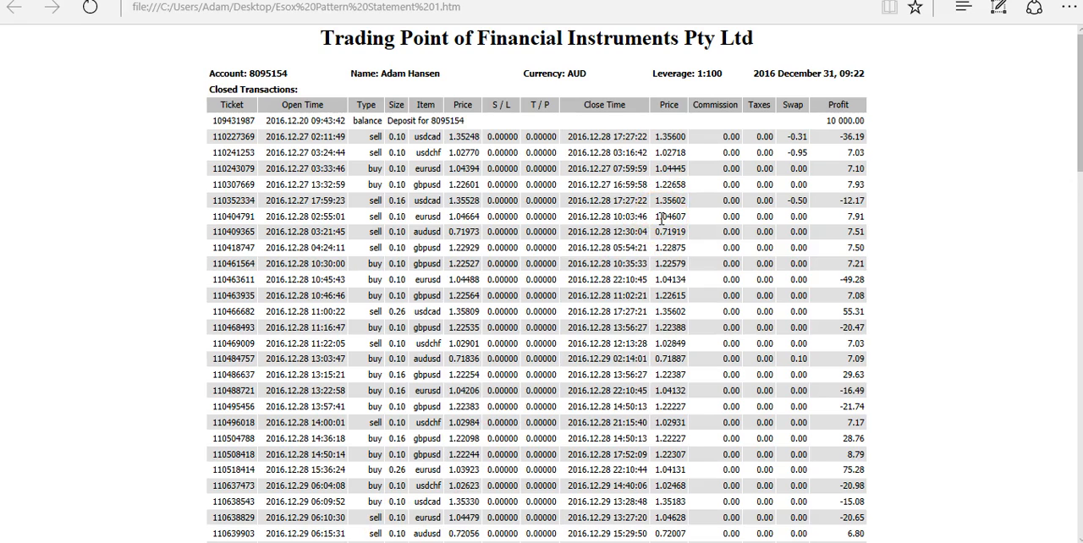
scroll(down, 3)
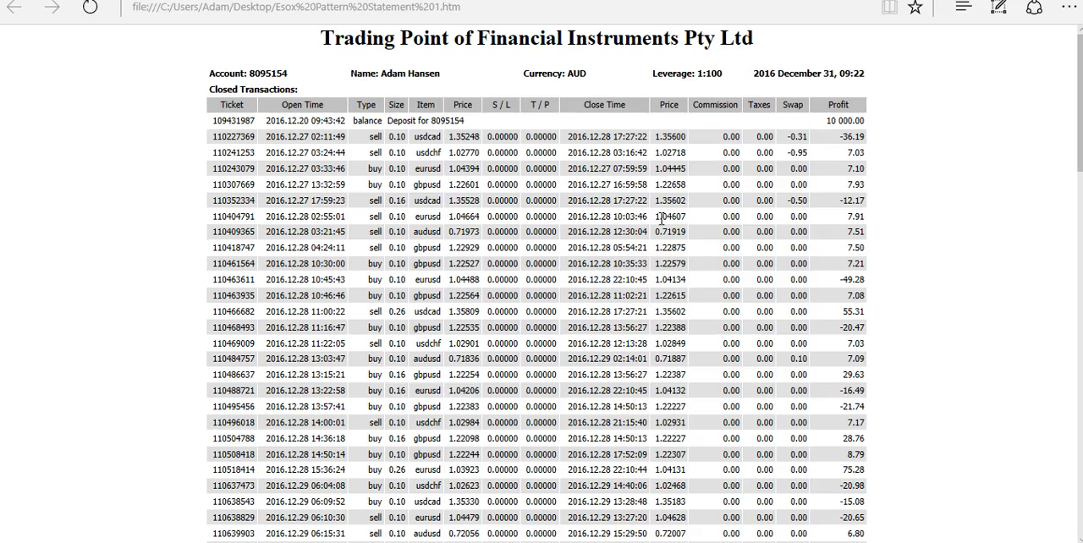
scroll(down, 3)
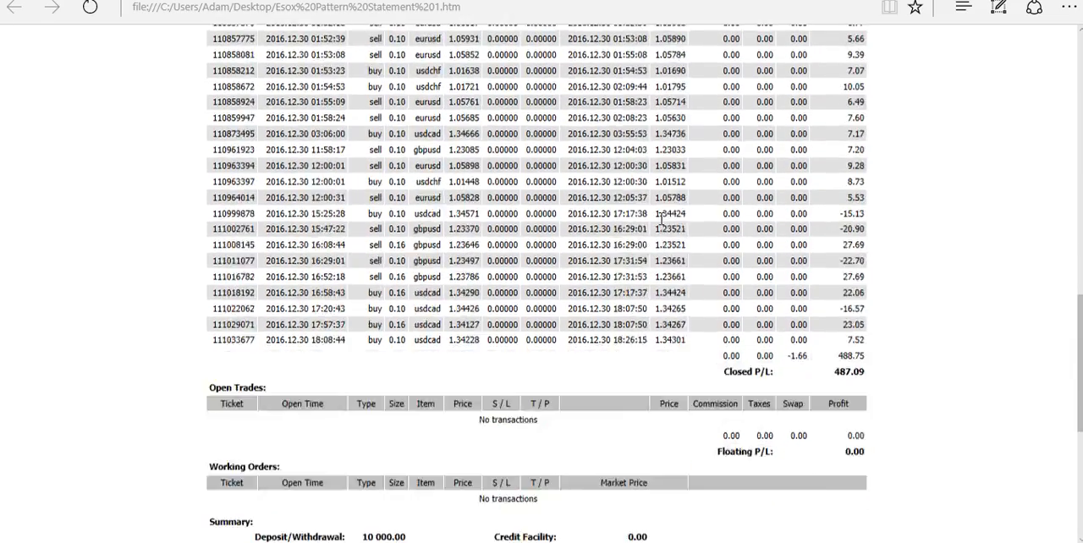
scroll(down, 3)
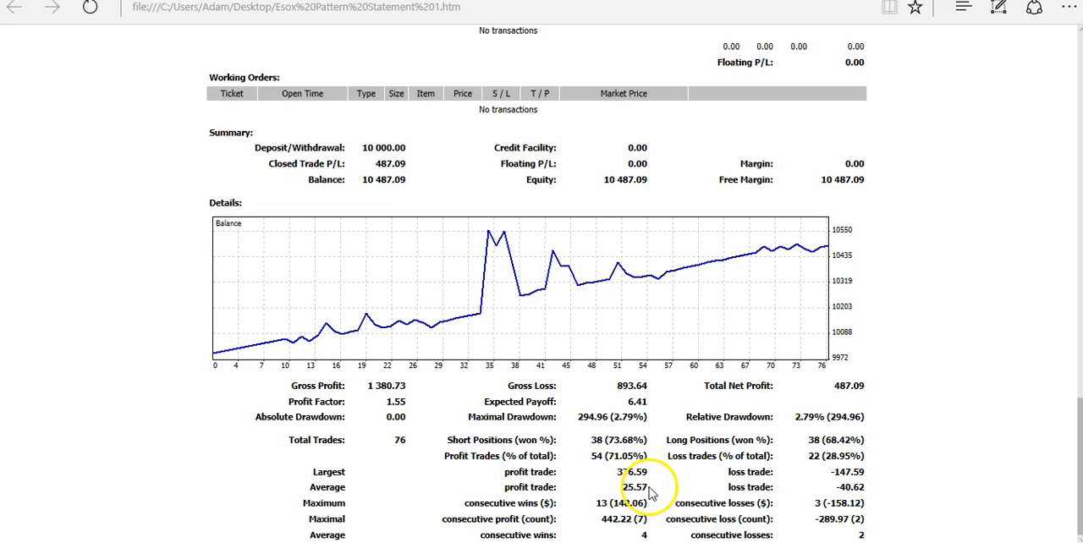
mouse_move(655, 488)
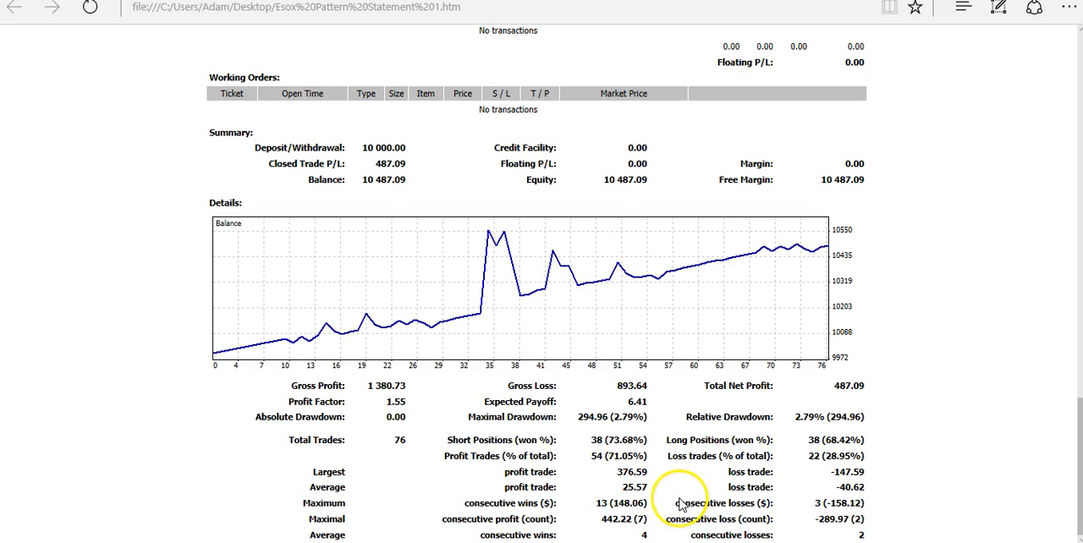
mouse_move(659, 506)
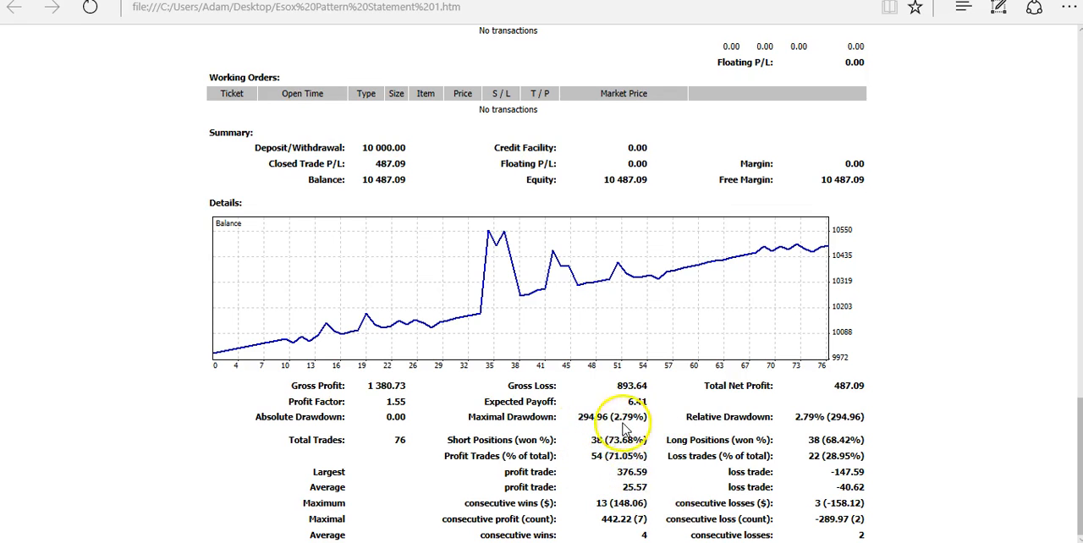
mouse_move(286, 504)
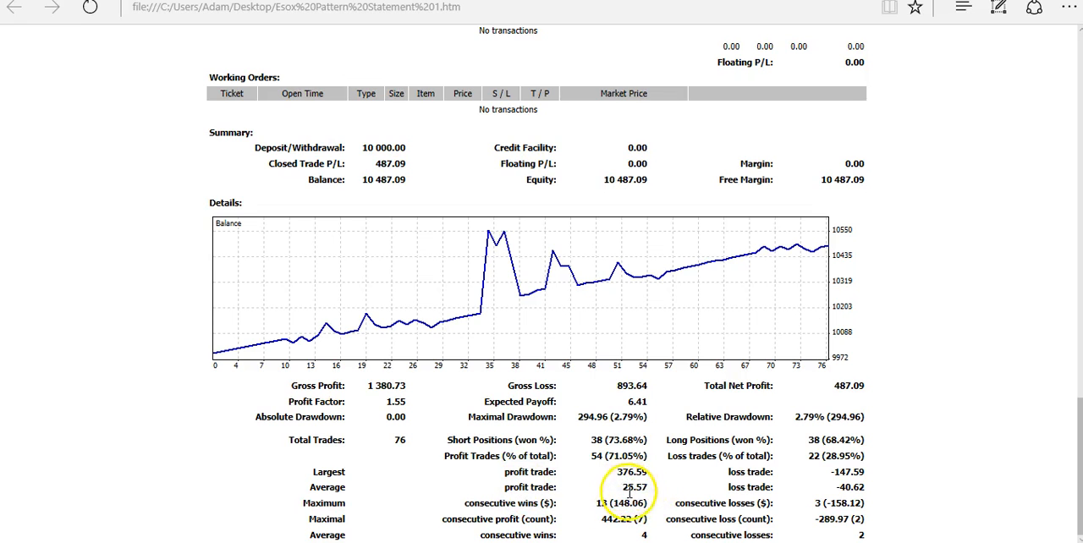
mouse_move(829, 502)
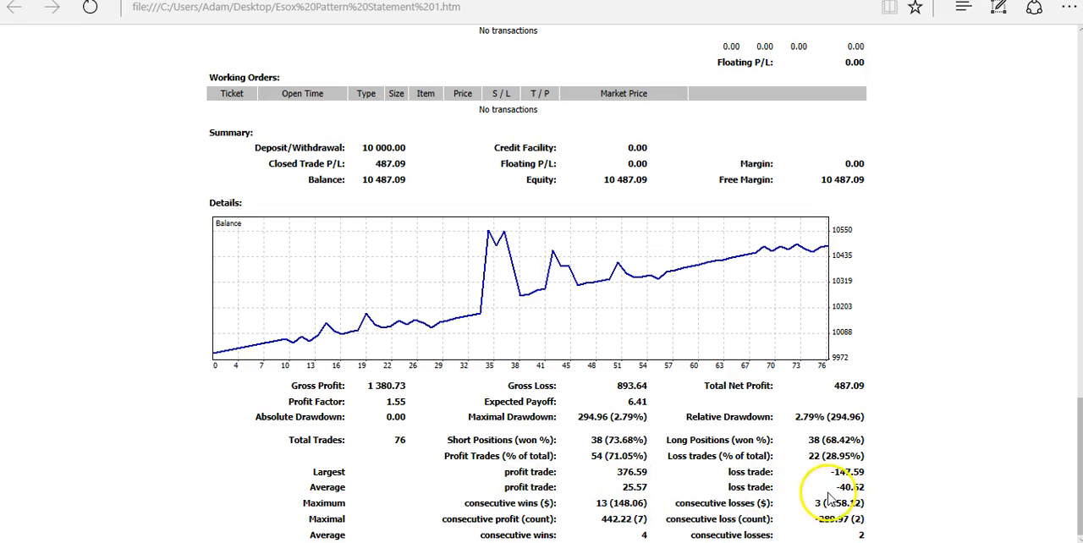
mouse_move(871, 495)
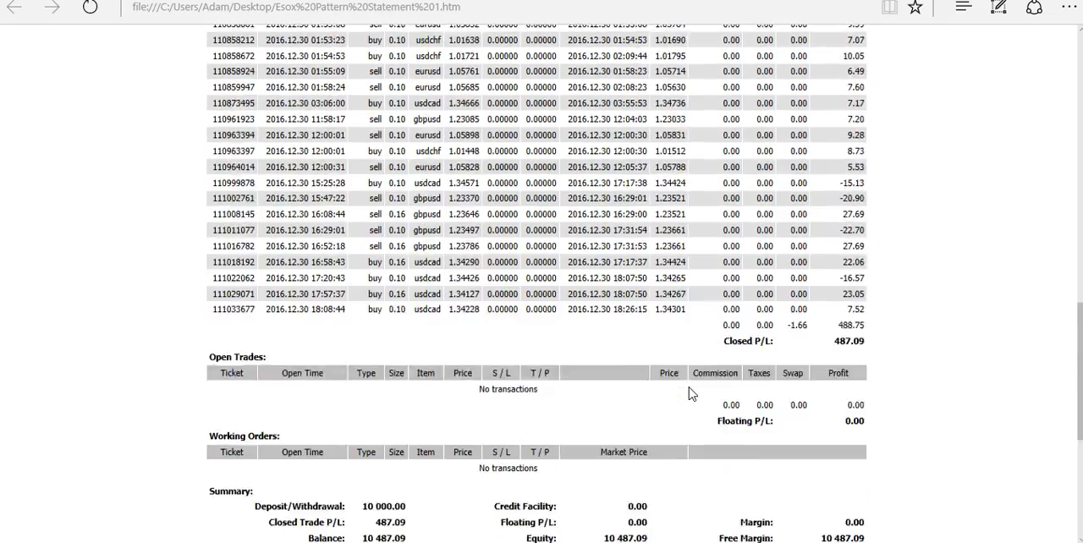
scroll(up, 3)
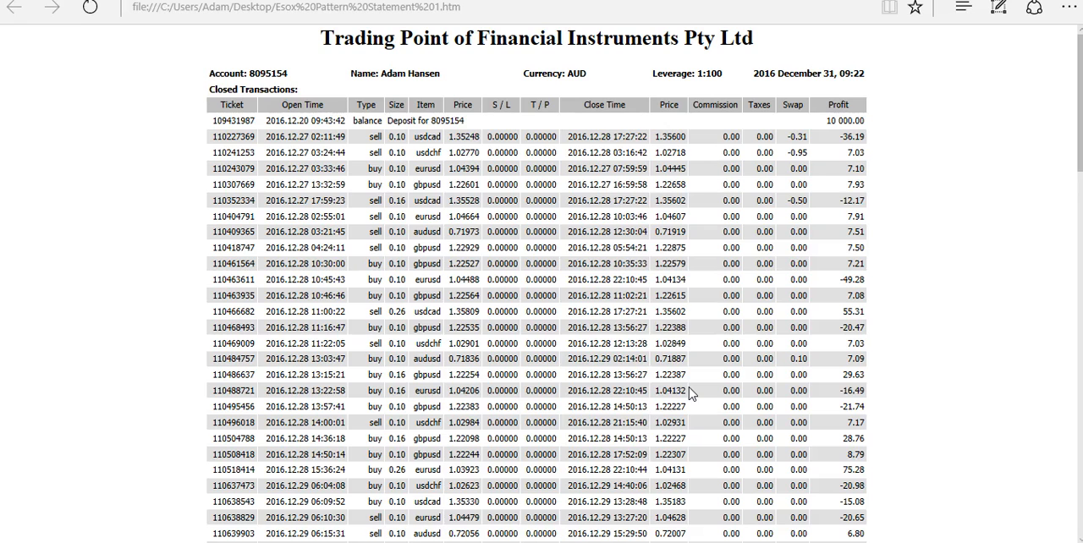
mouse_move(683, 391)
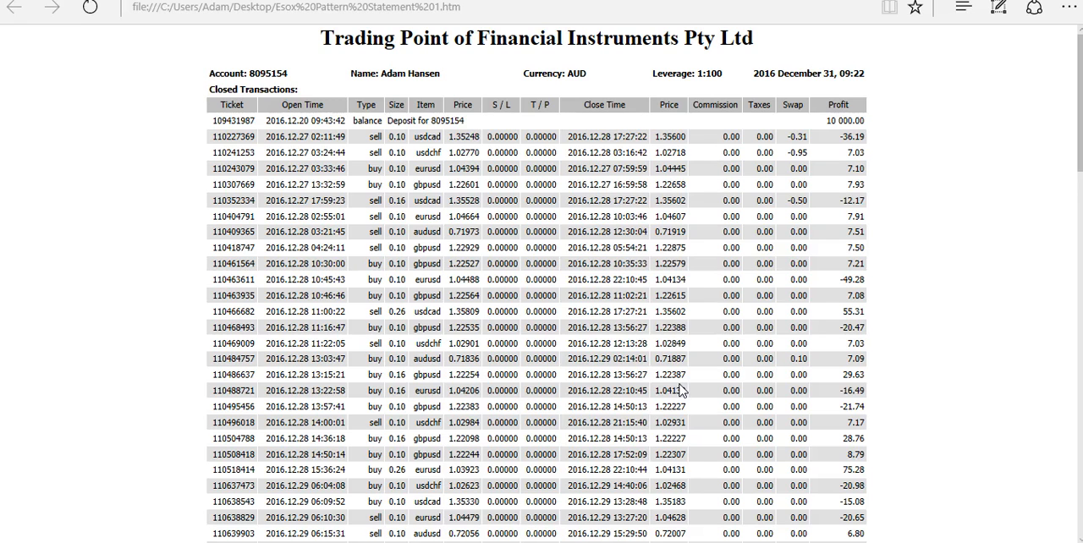
scroll(down, 3)
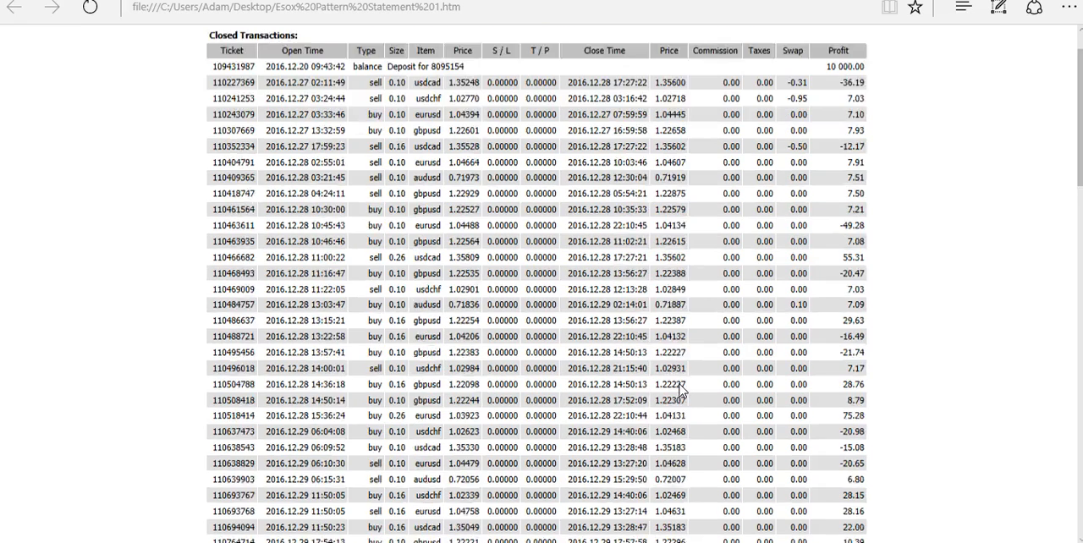
scroll(down, 3)
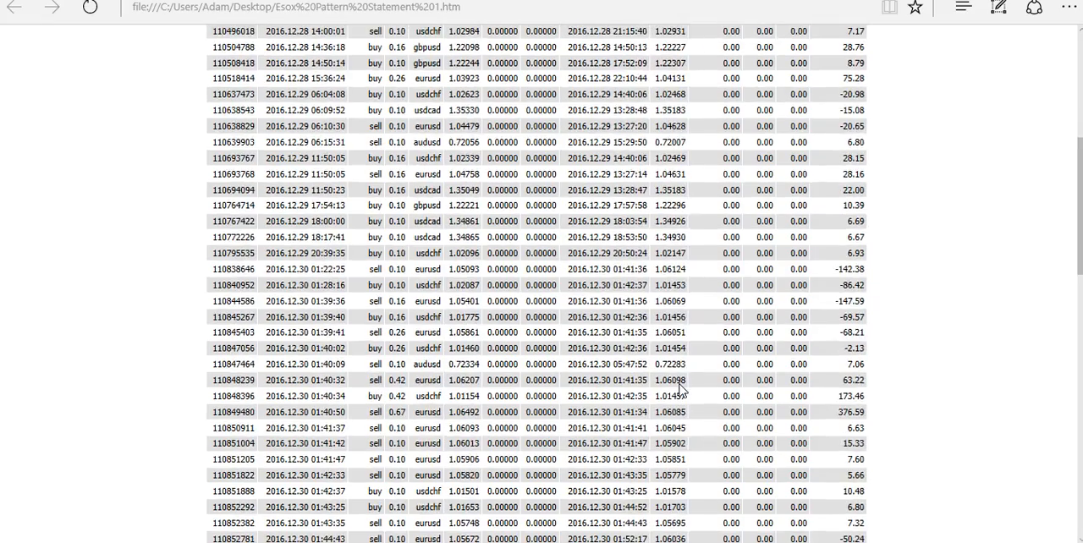
scroll(down, 3)
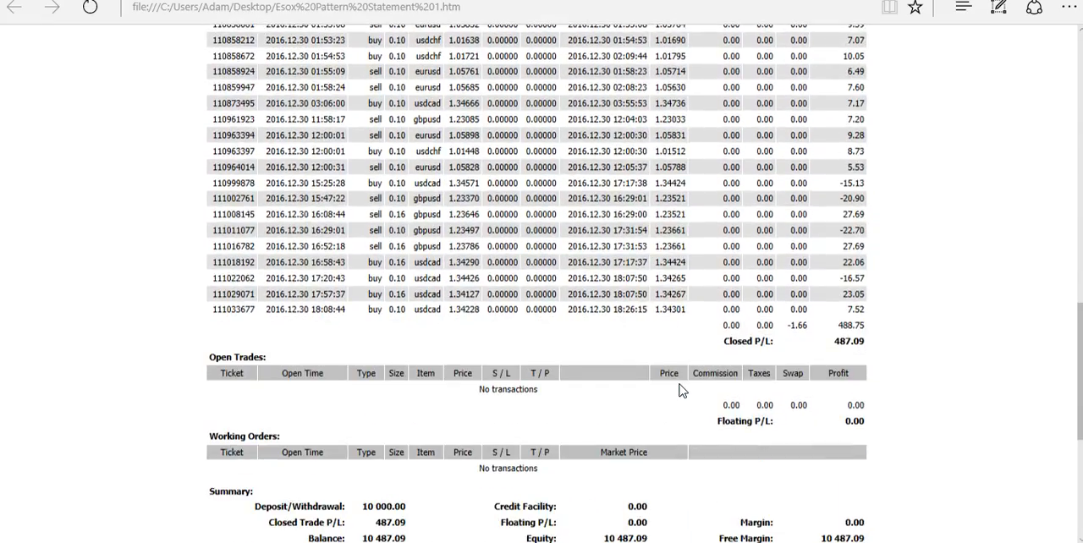
scroll(down, 3)
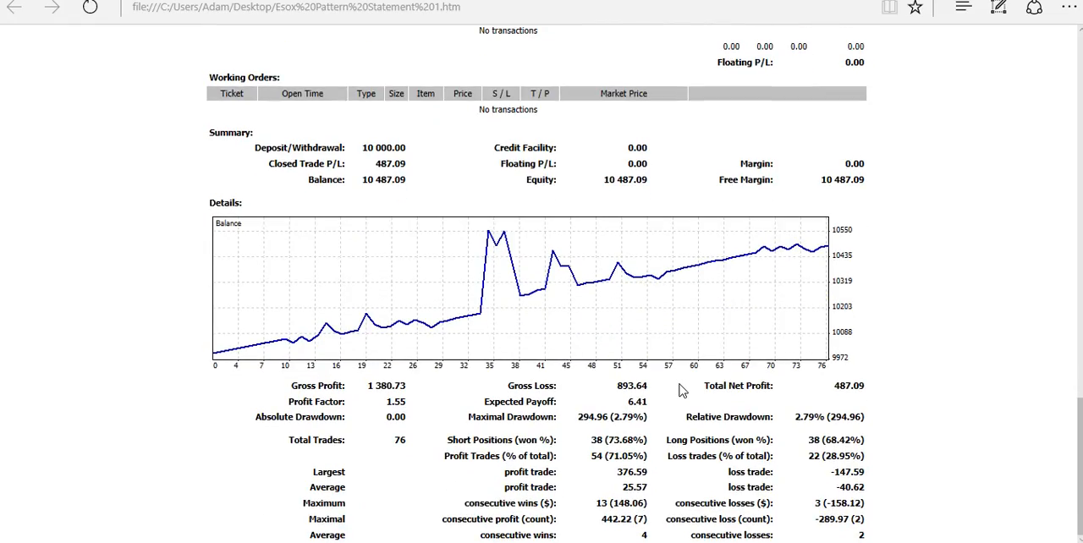
scroll(up, 3)
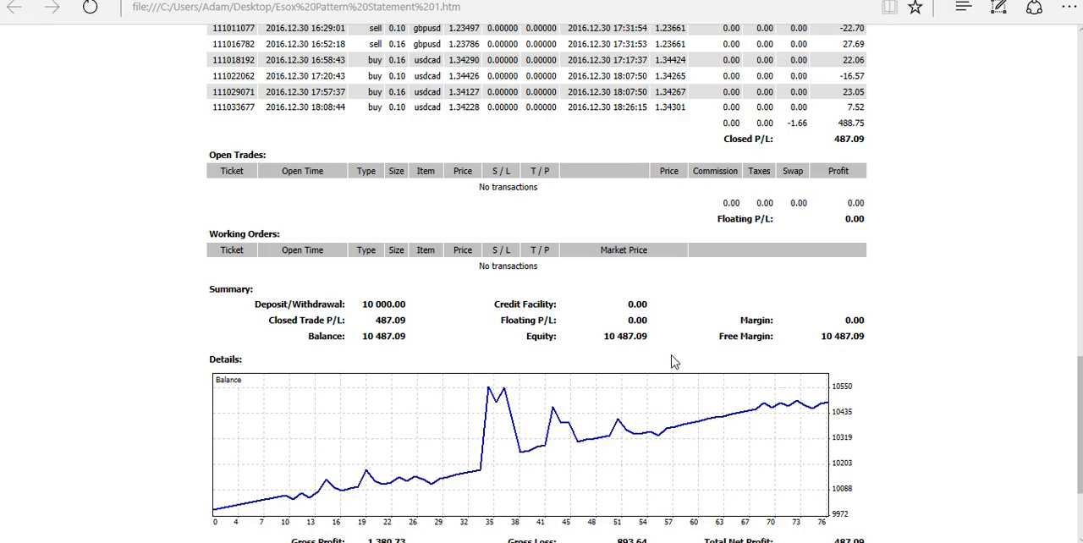
scroll(up, 3)
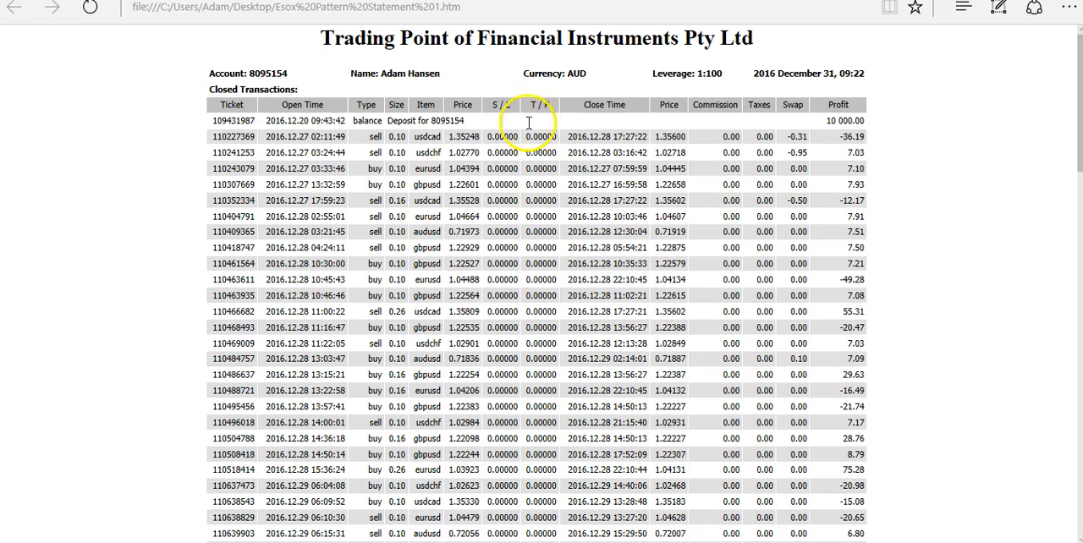
mouse_move(622, 344)
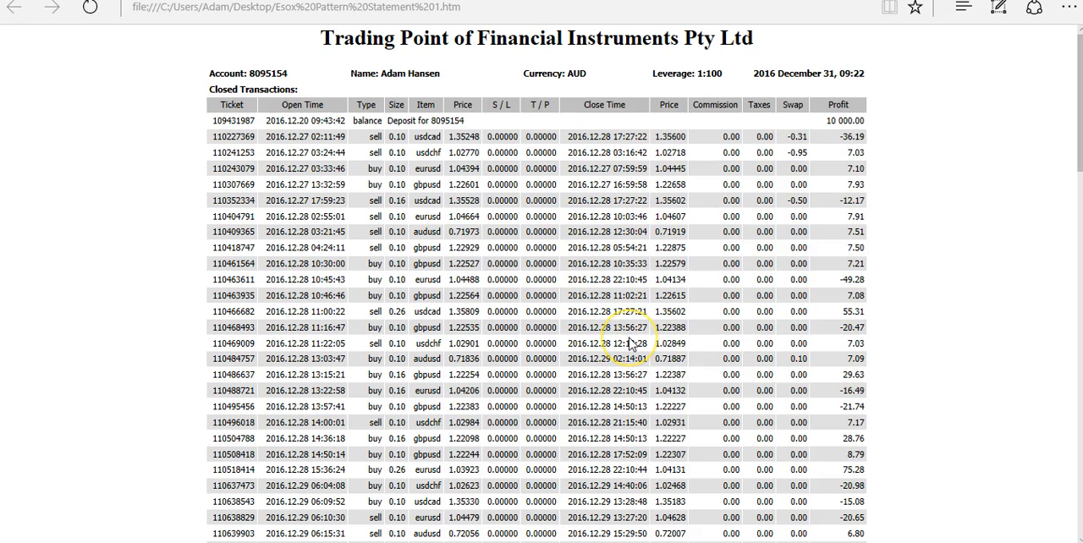
scroll(down, 3)
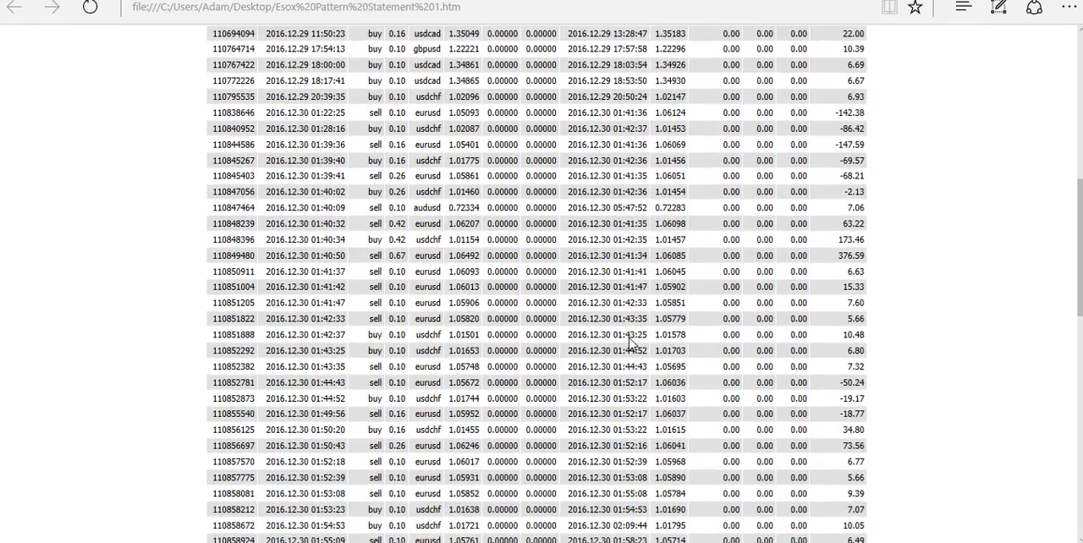
scroll(down, 3)
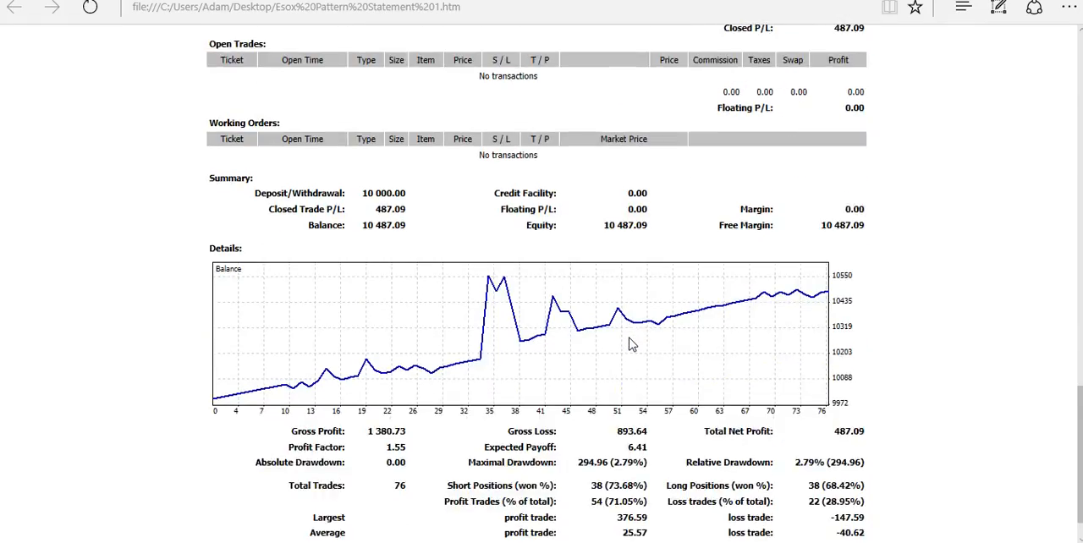
scroll(down, 3)
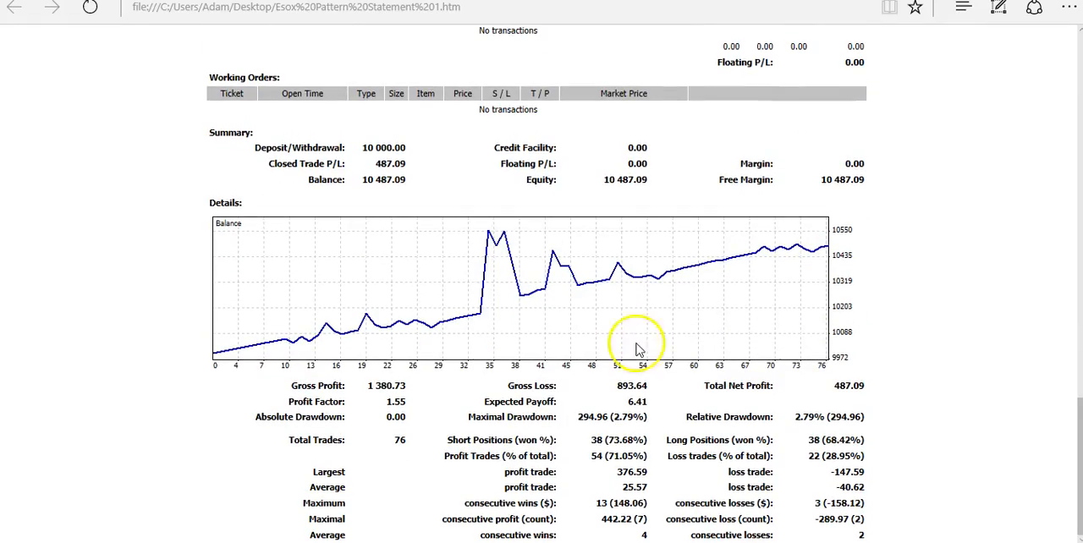
mouse_move(893, 359)
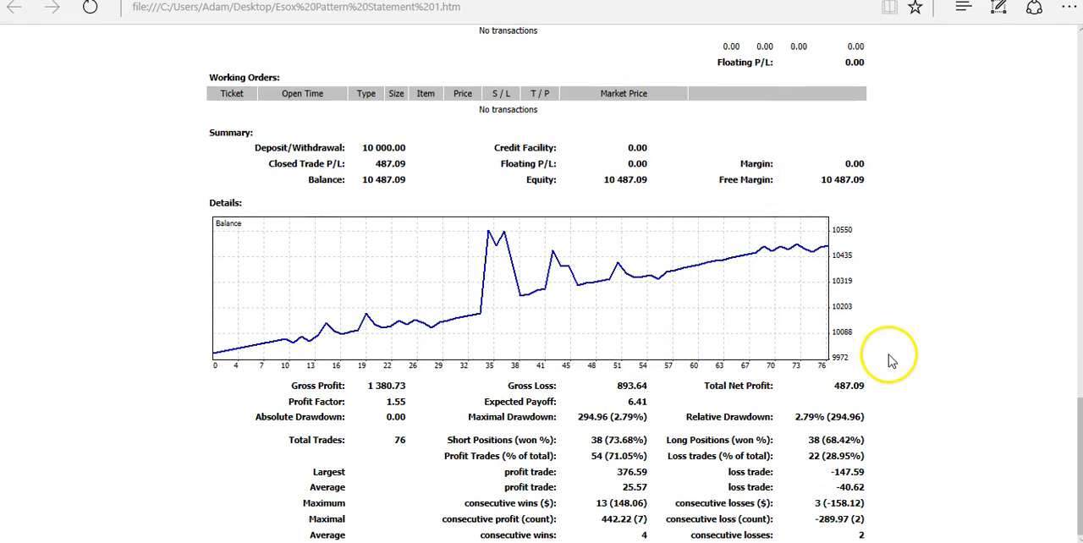
mouse_move(843, 422)
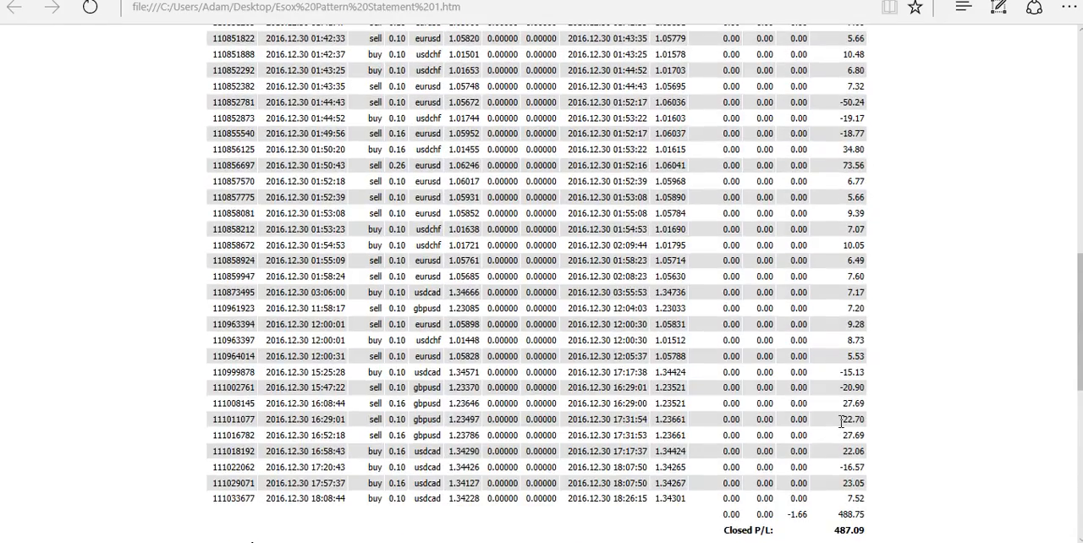
scroll(up, 3)
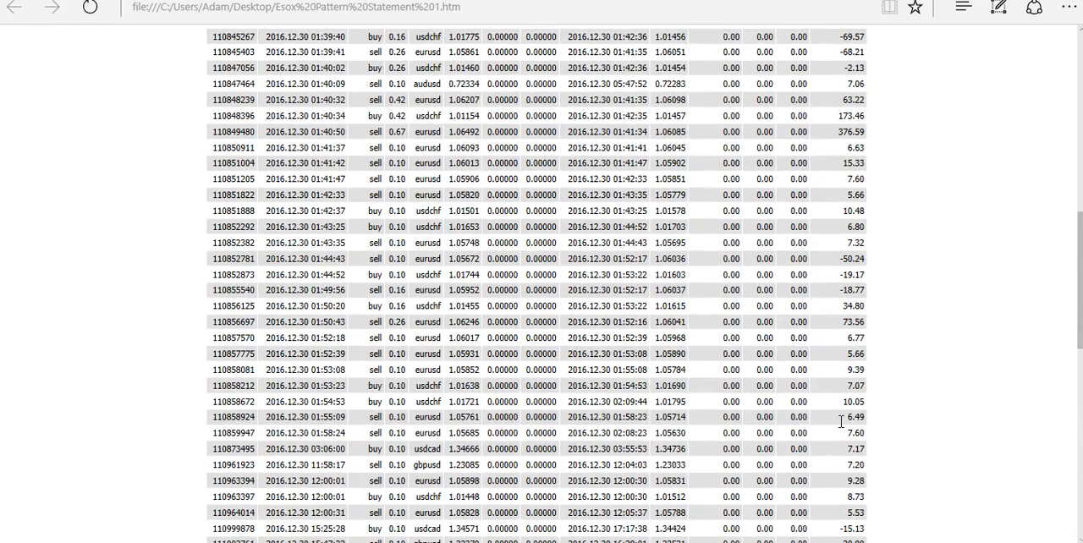
scroll(down, 3)
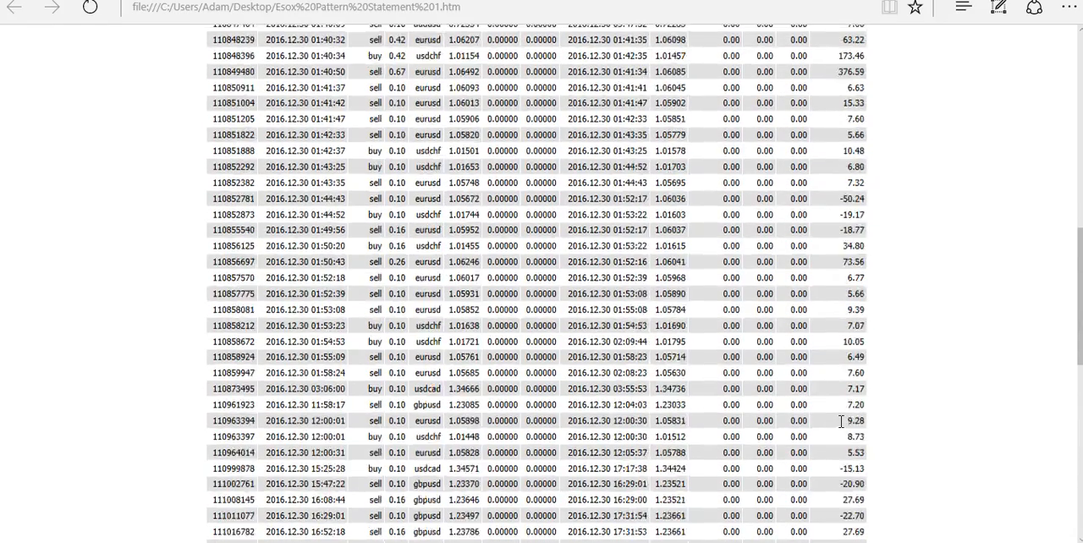
scroll(down, 3)
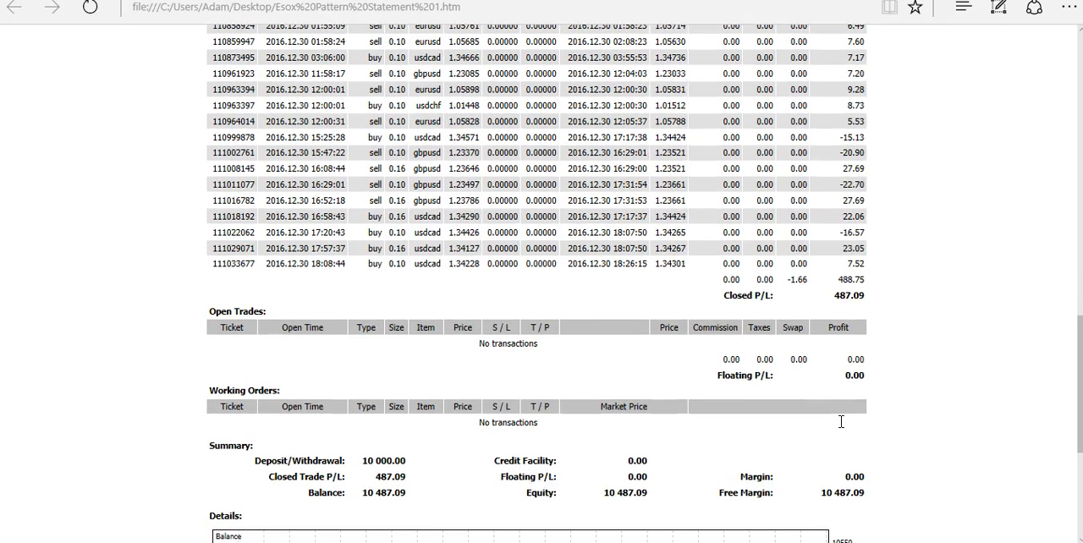